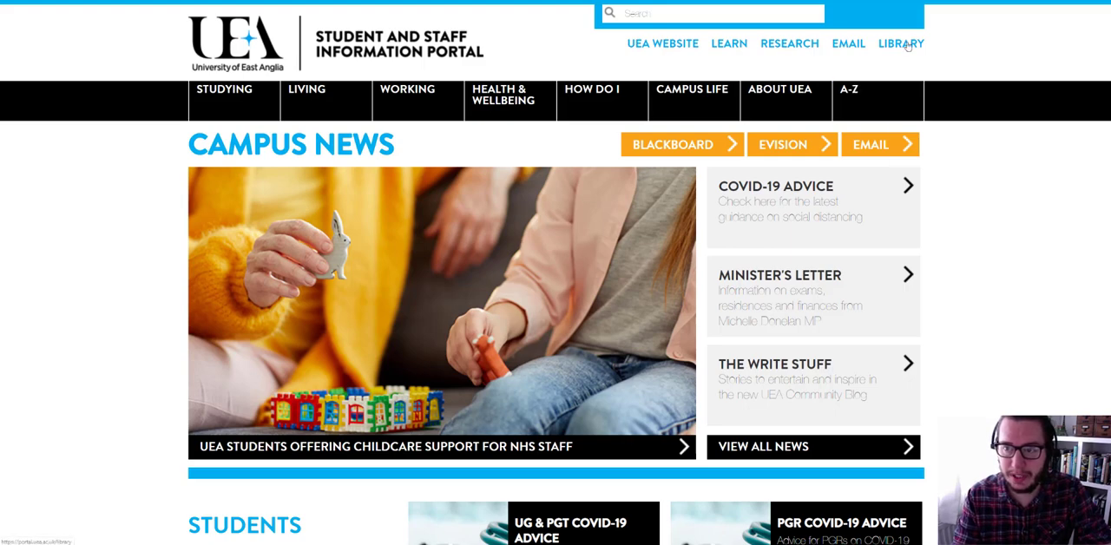
Step: Open the portal's LIBRARY page and scroll down to its Other options buttons
click(901, 44)
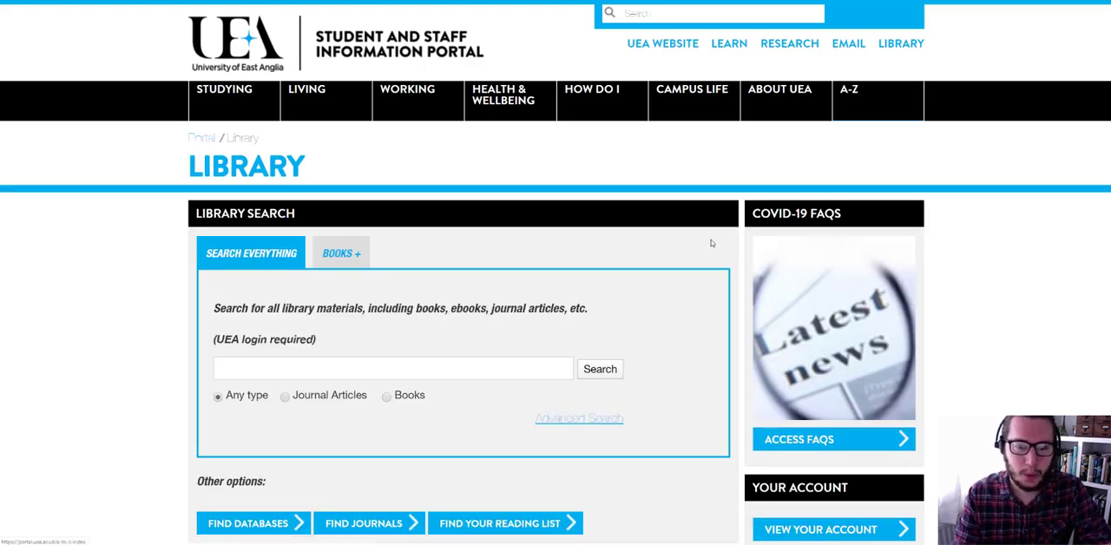
scroll(down, 3)
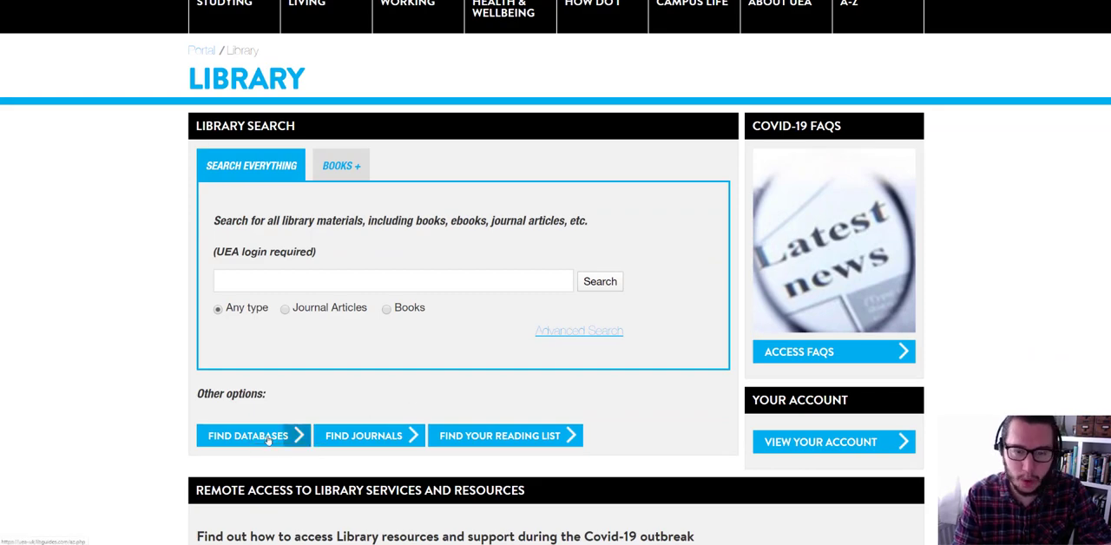
Step: Open FIND DATABASES and scroll through the 318-entry A-Z Databases list and back up
click(248, 435)
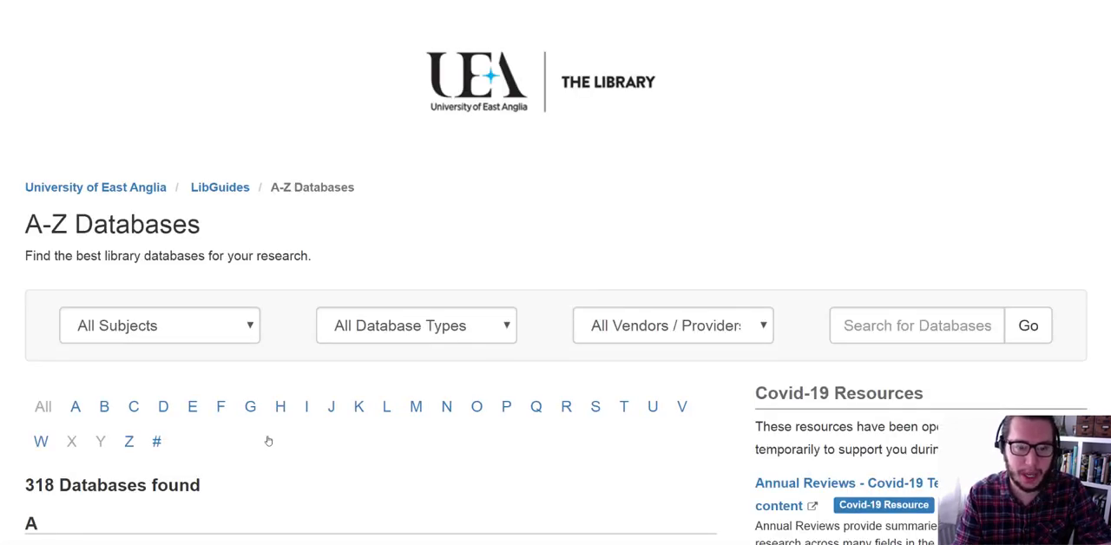
scroll(down, 3)
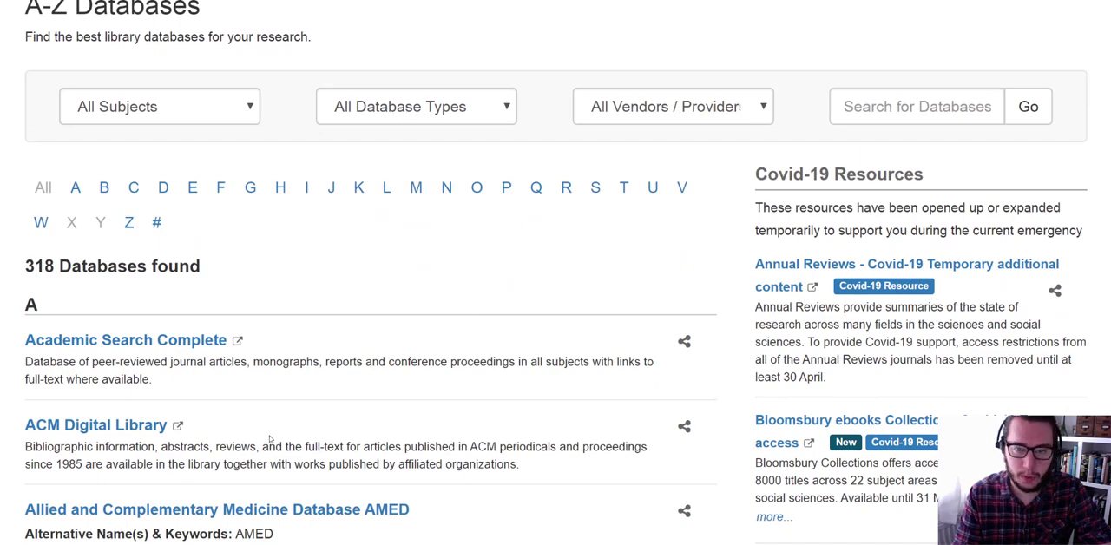
scroll(down, 3)
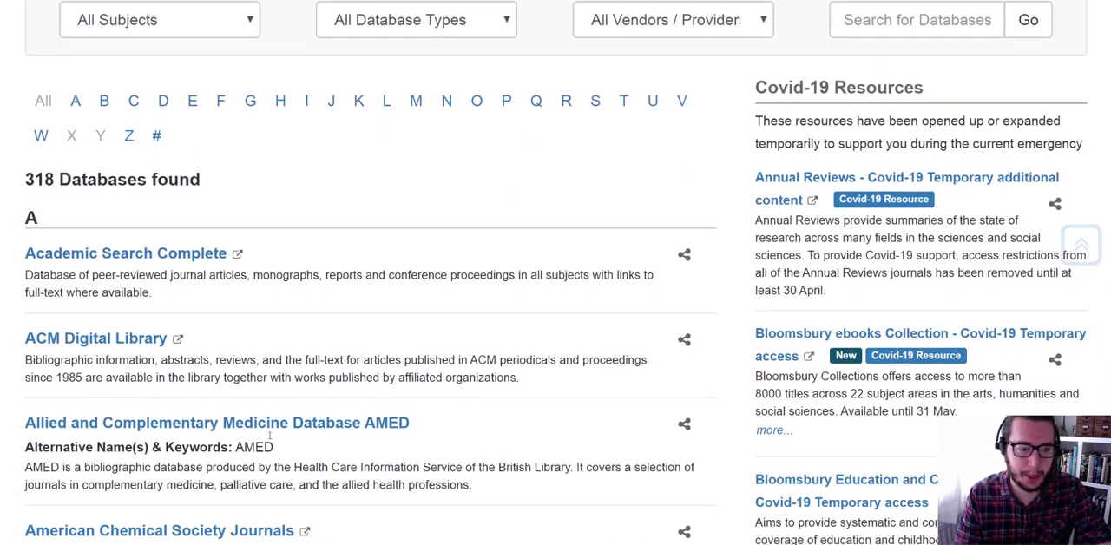
scroll(down, 3)
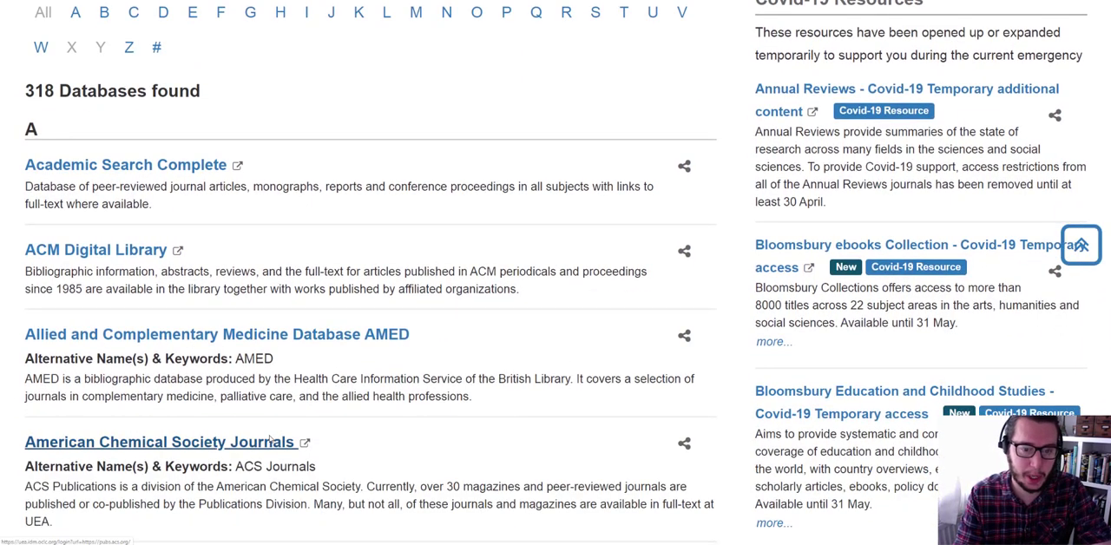
scroll(up, 3)
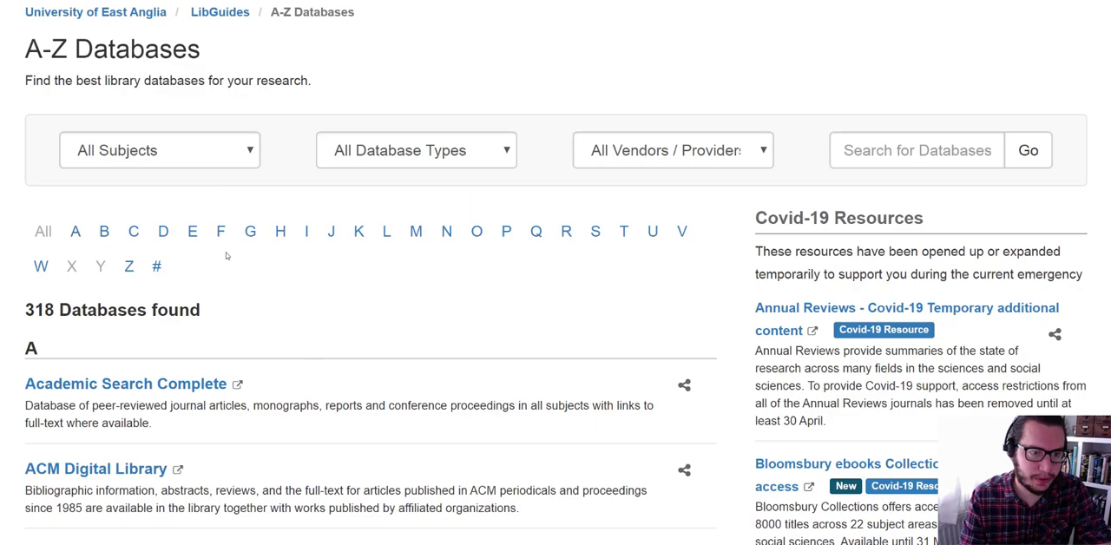
Step: Filter the databases to letter C and open the ClinicalKey entry
click(134, 231)
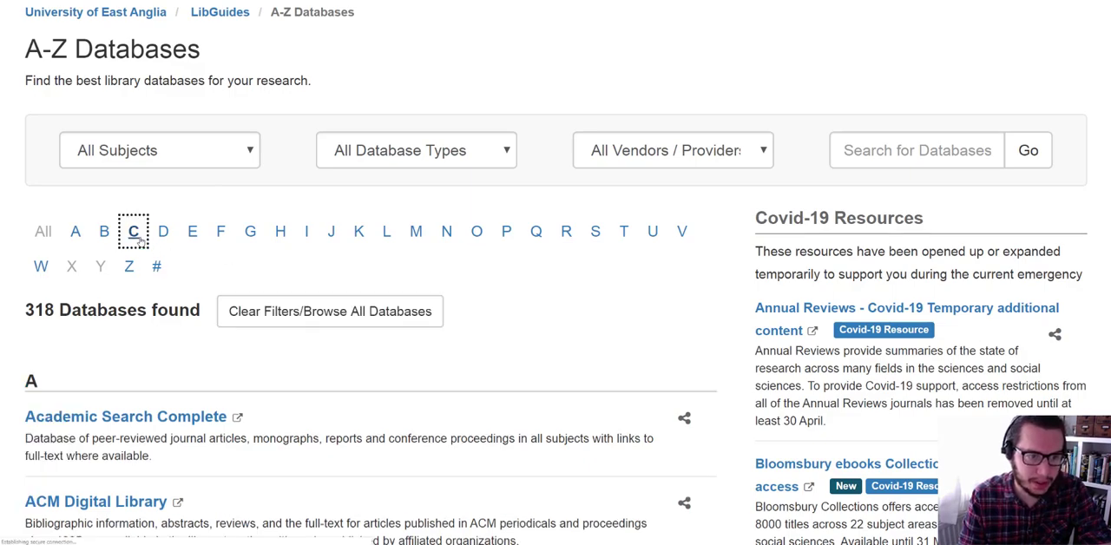
scroll(down, 3)
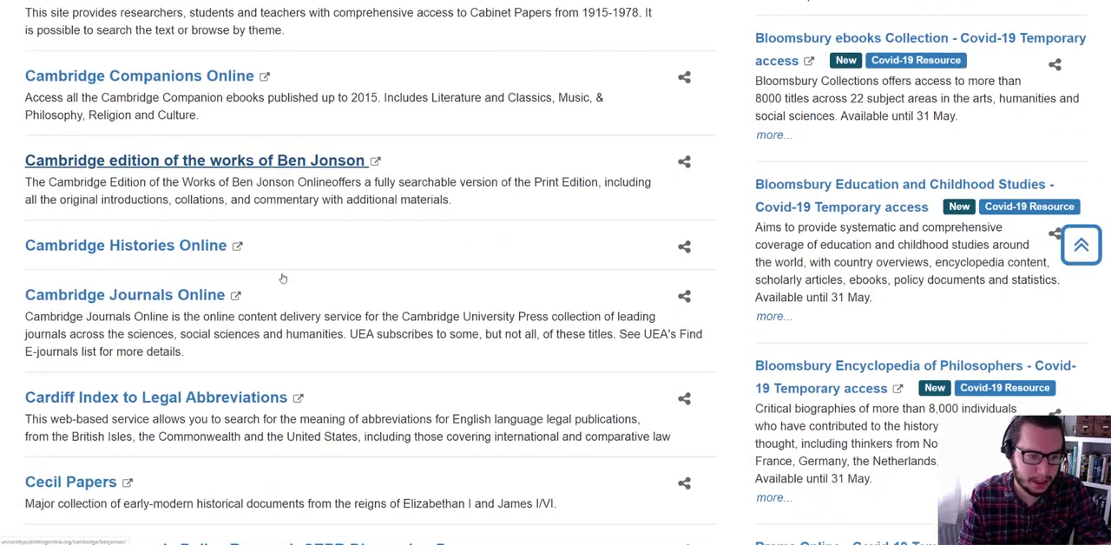
scroll(down, 3)
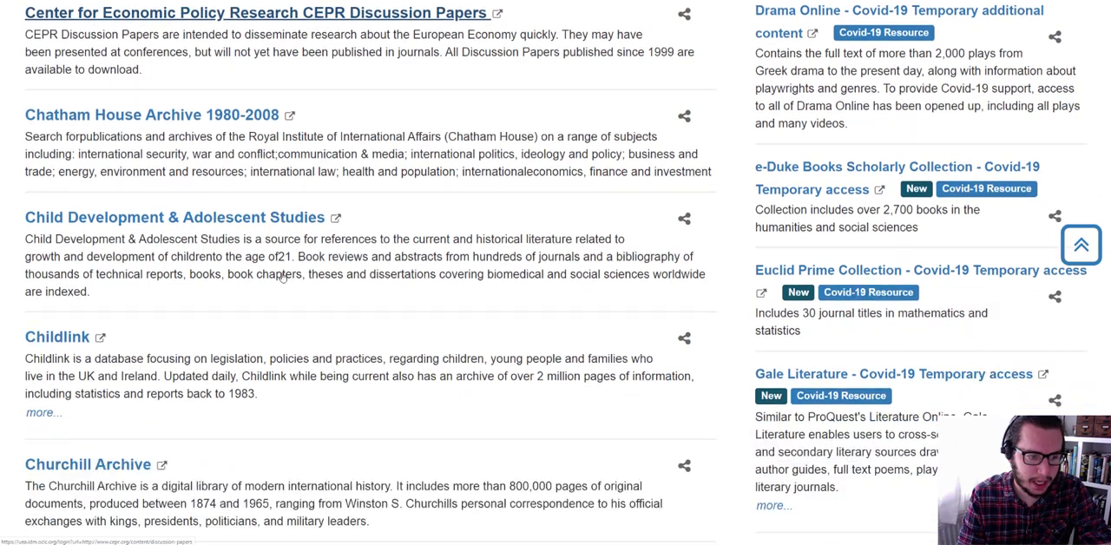
scroll(down, 3)
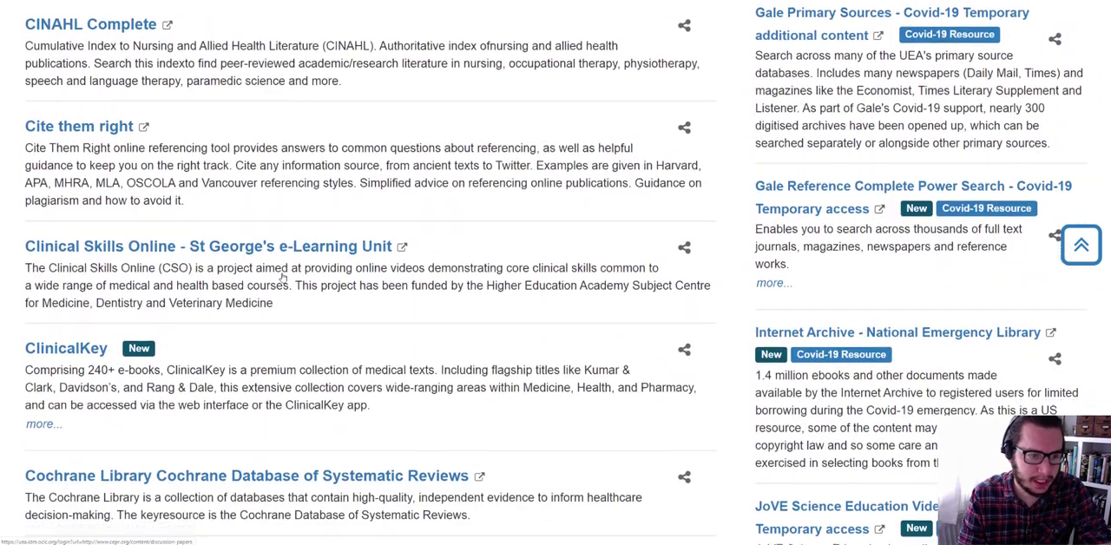
scroll(down, 3)
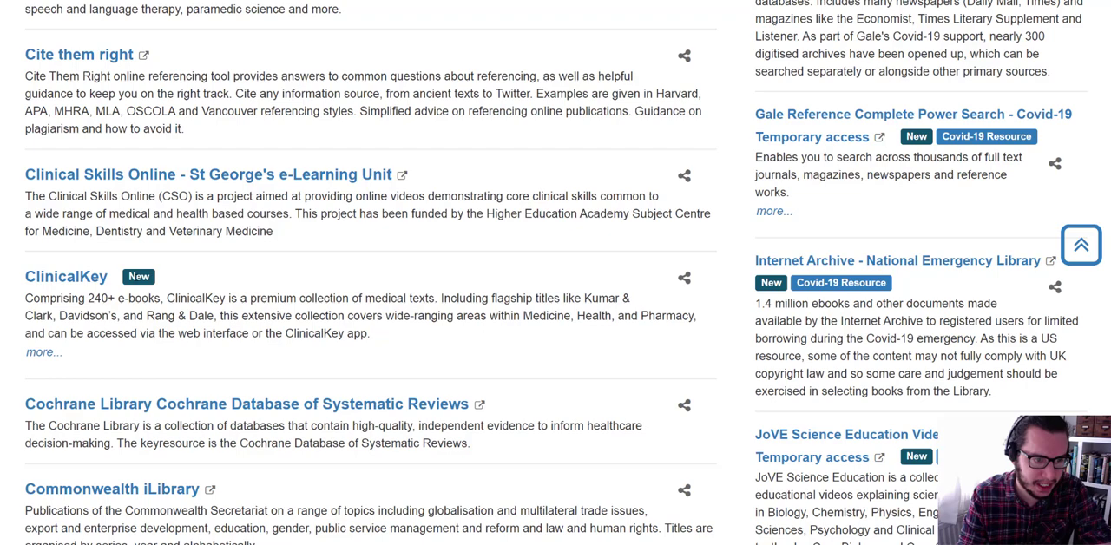
mouse_move(66, 276)
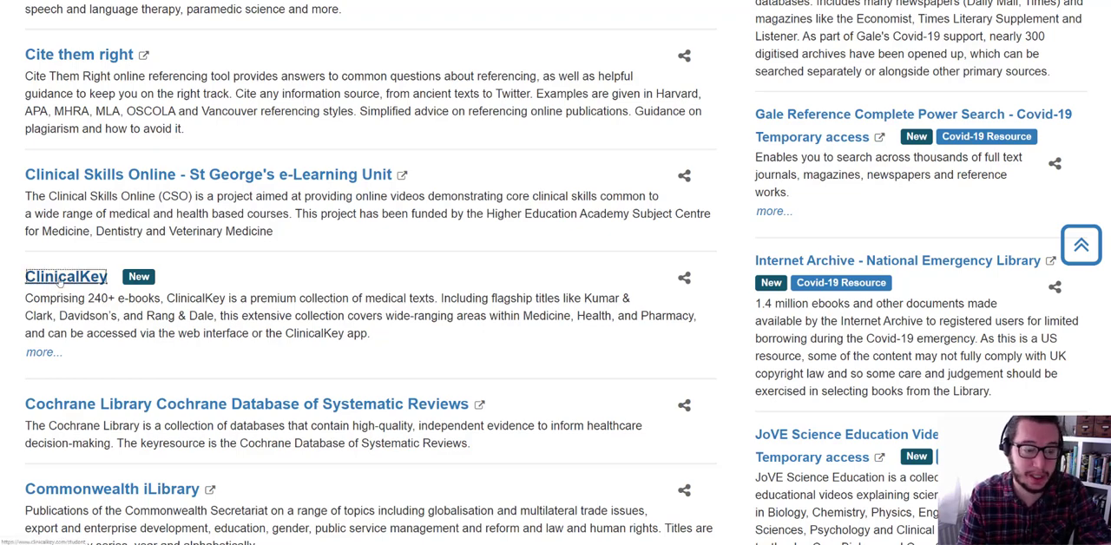
click(66, 276)
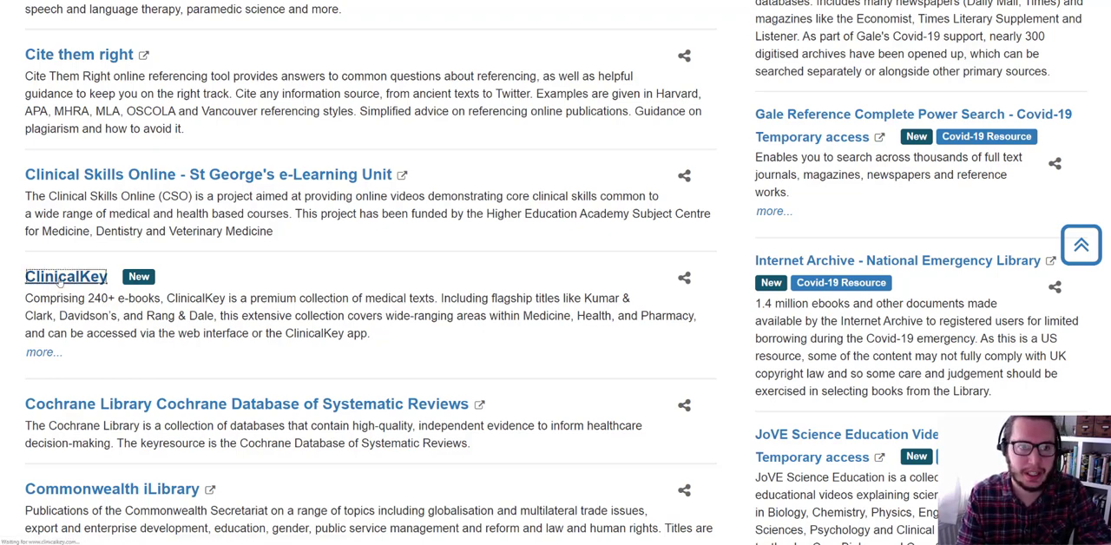
Step: Follow the ClinicalKey link through to the ClinicalKey Student Log In page
click(66, 276)
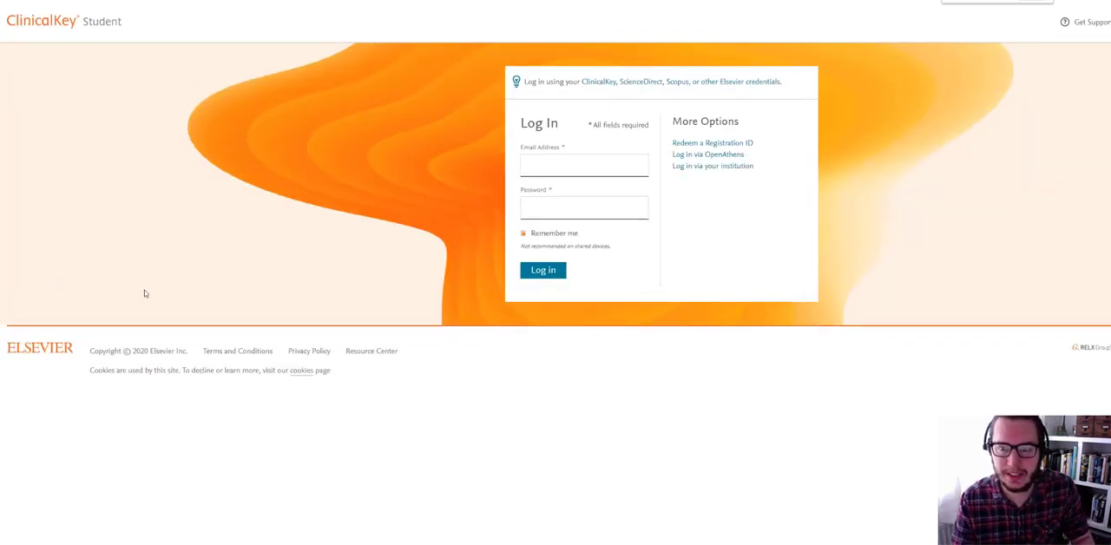
mouse_move(582, 183)
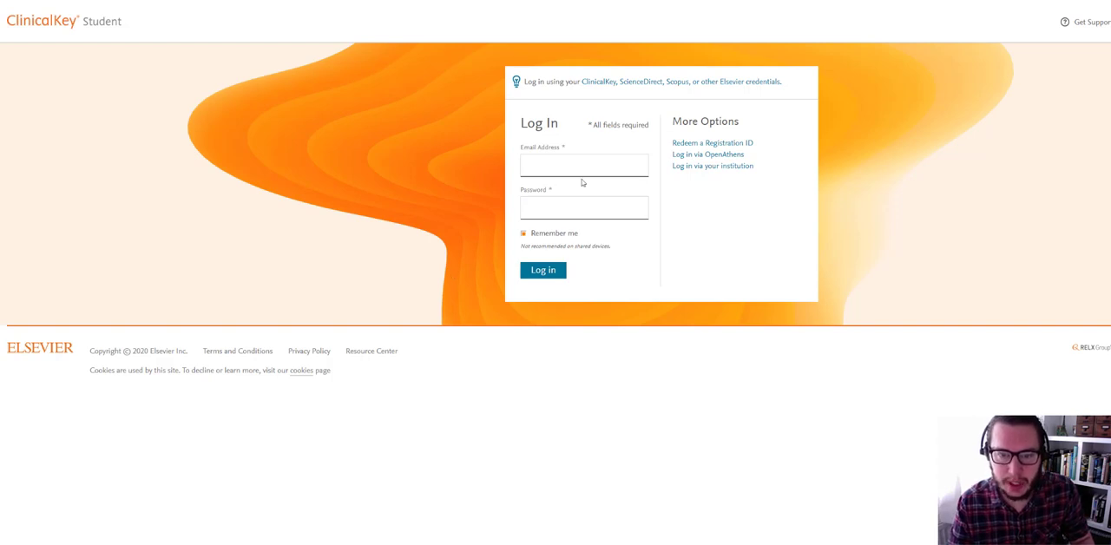
mouse_move(697, 180)
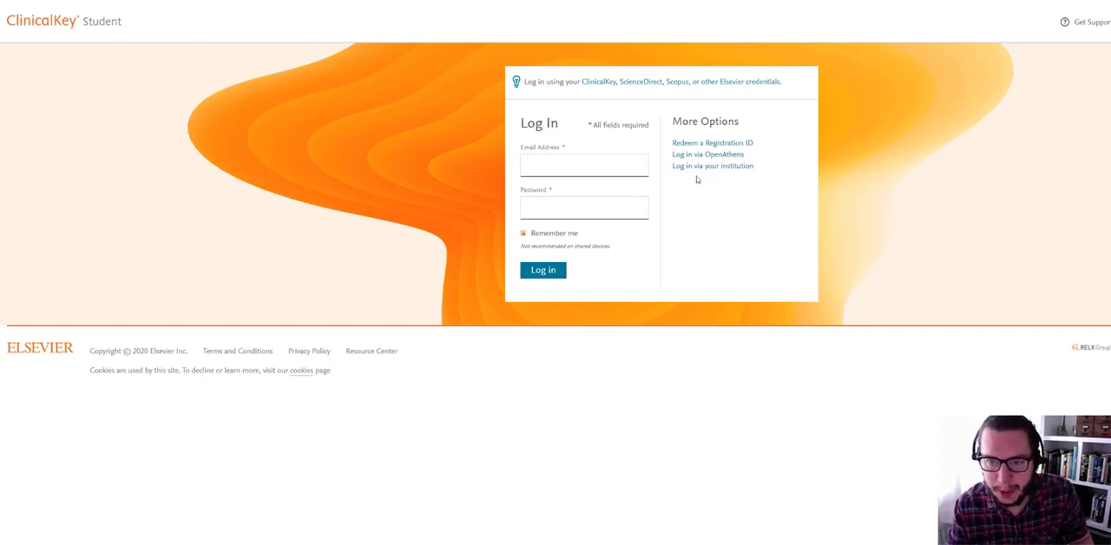
mouse_move(712, 165)
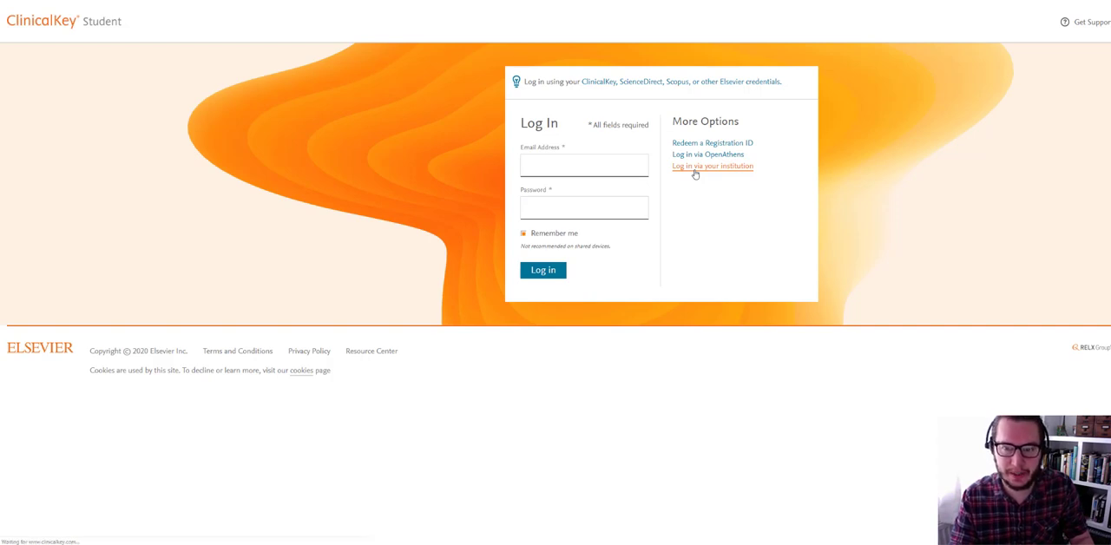
Step: Log in via institution by searching 'anglia' and choosing University of East Anglia (UEA)
click(711, 166)
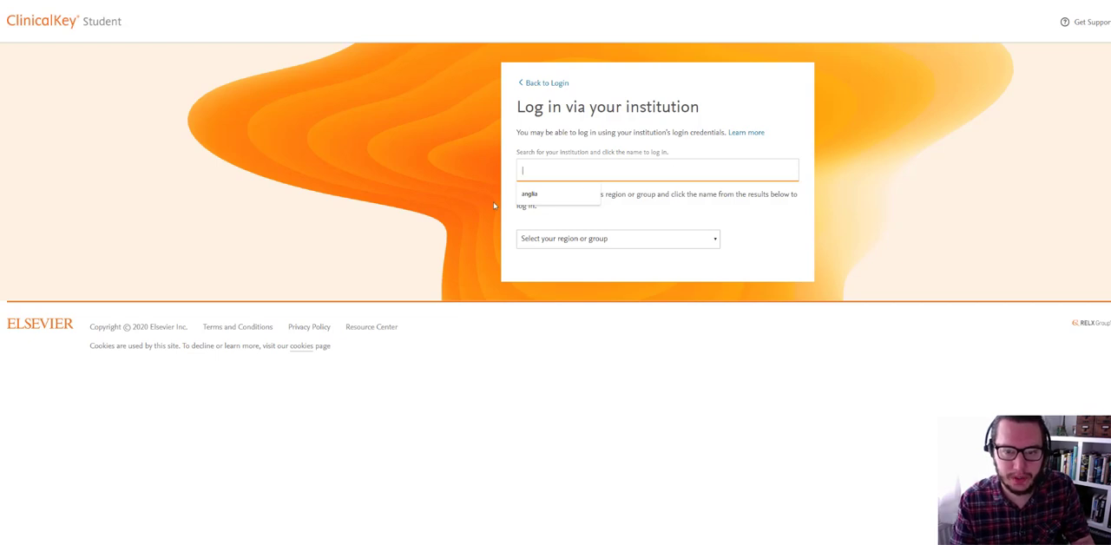
text(anglia)
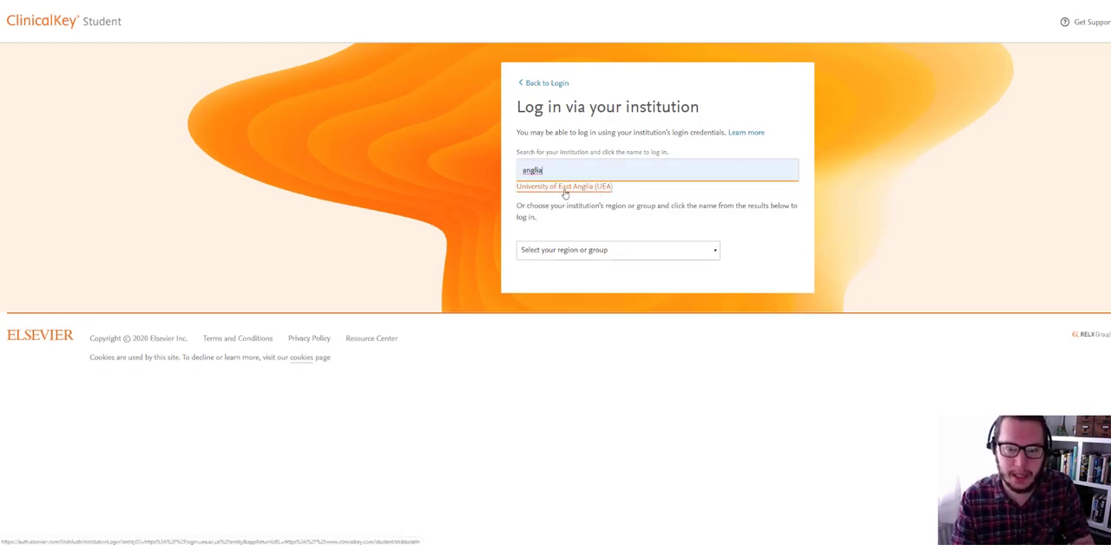
click(564, 186)
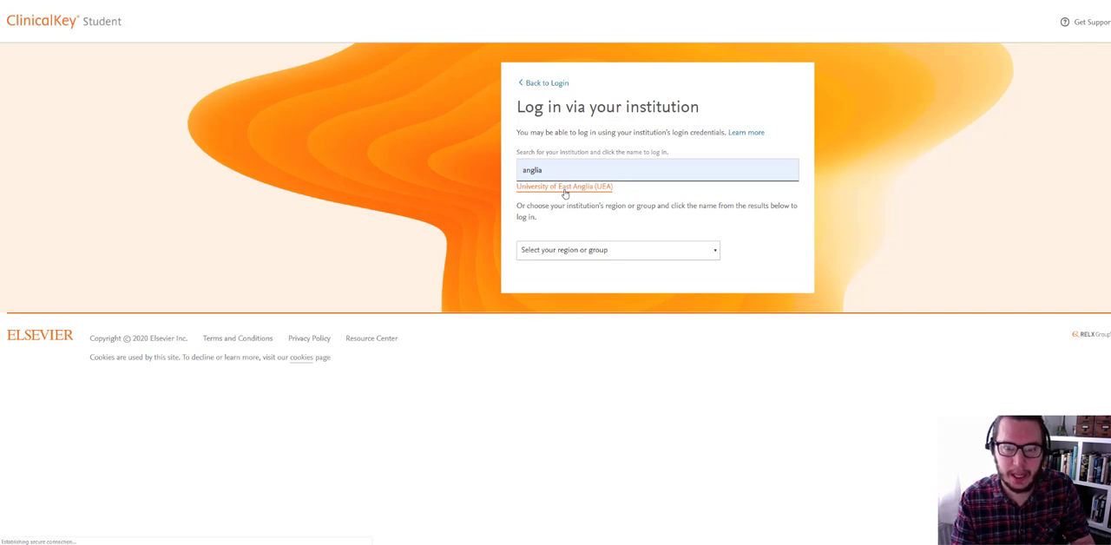
click(564, 187)
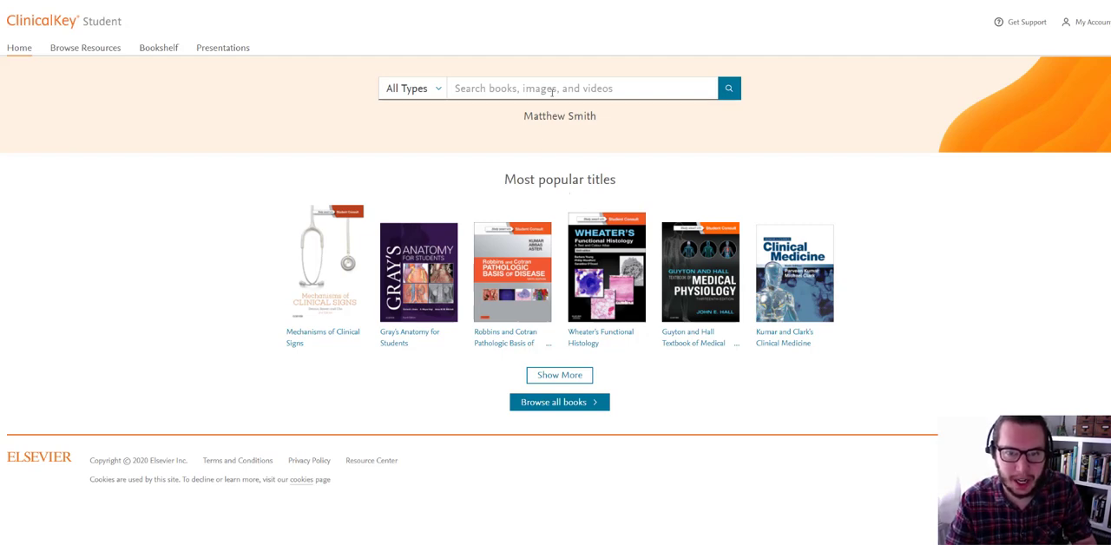
Step: Browse the Books catalogue and open Abrahams' and McMinn's Clinical Atlas of Human Anatomy
click(582, 87)
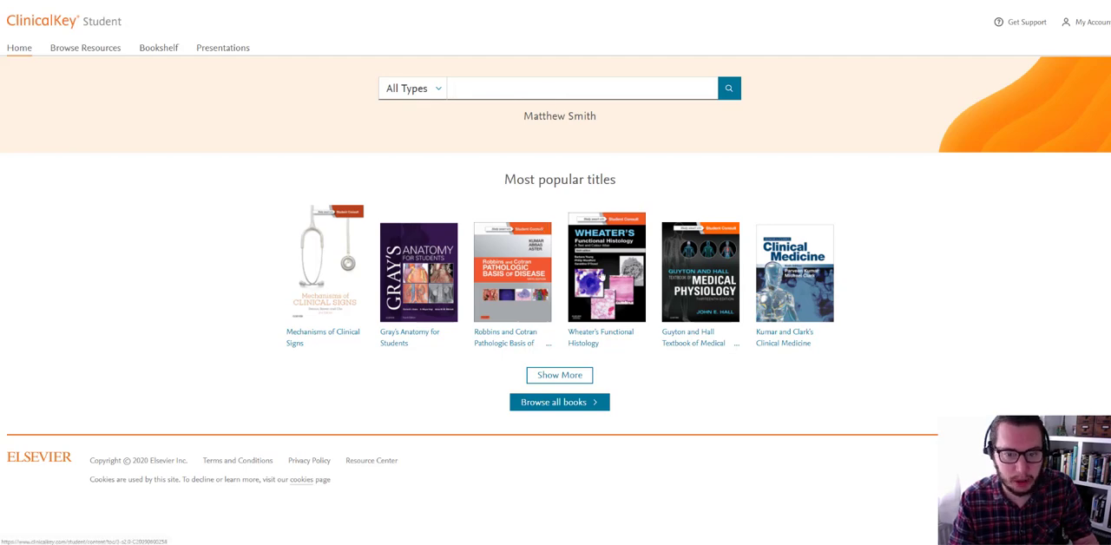
mouse_move(805, 323)
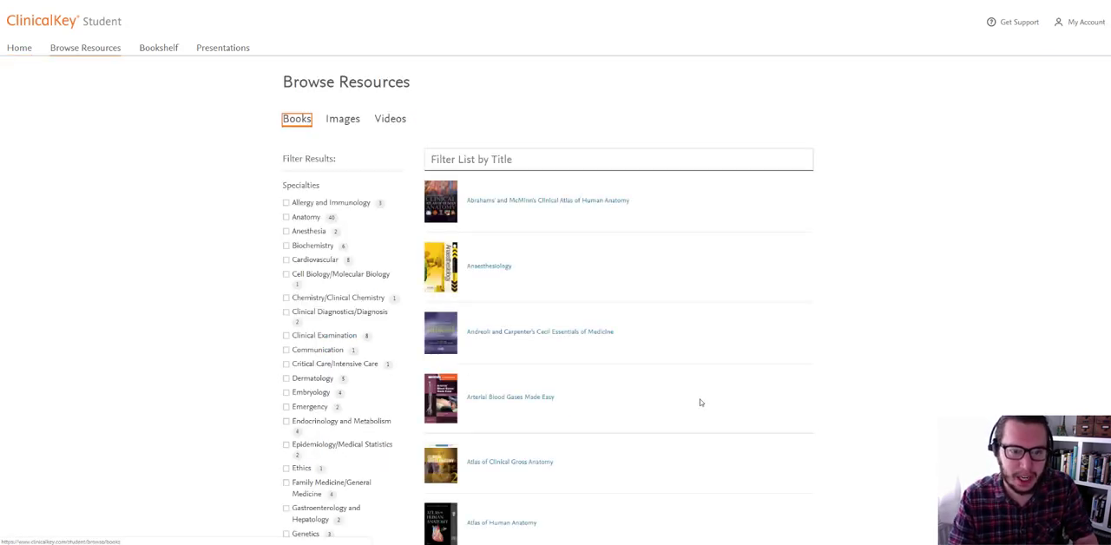
scroll(down, 3)
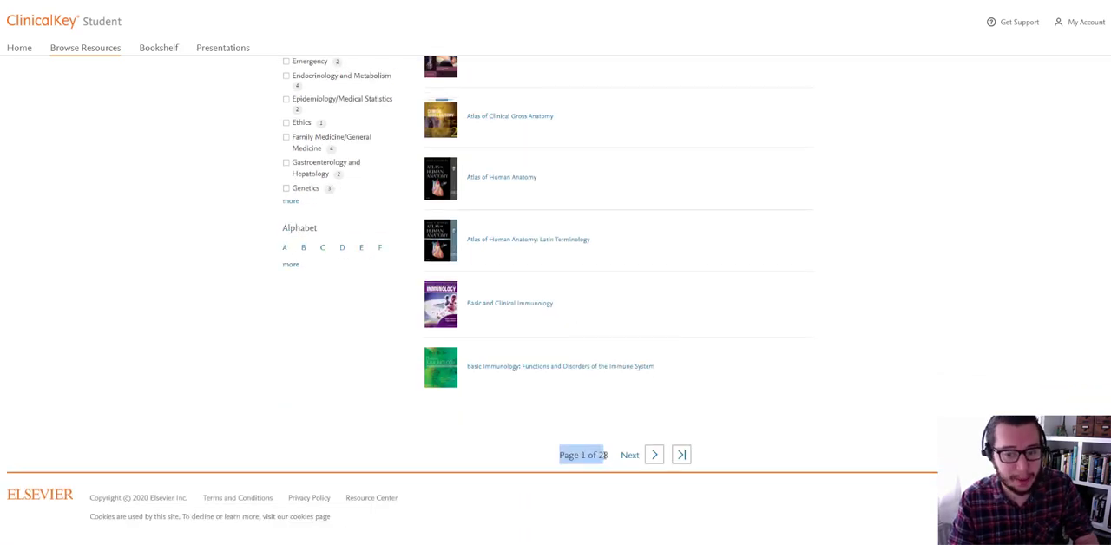
scroll(up, 3)
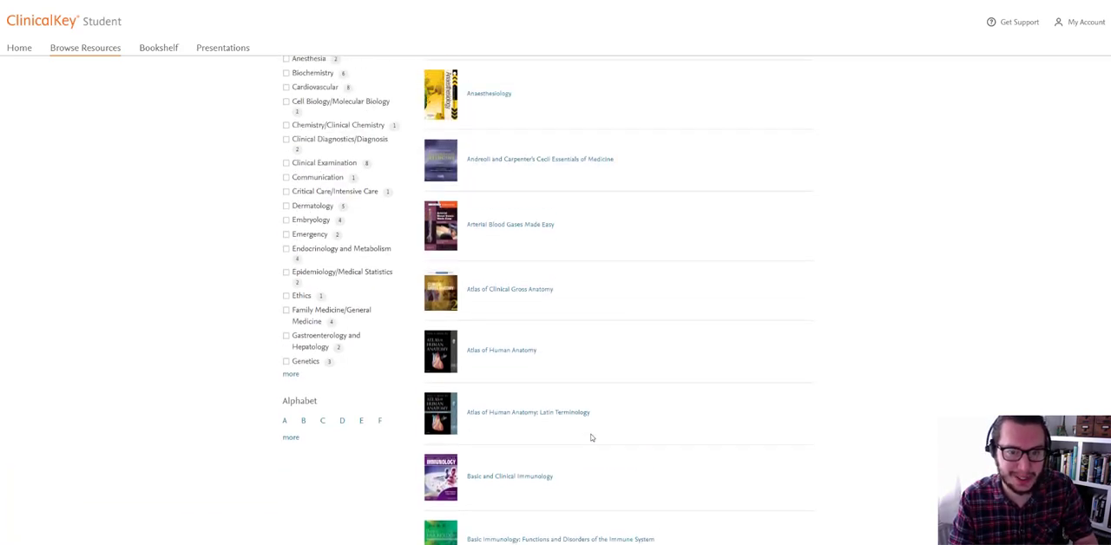
scroll(up, 3)
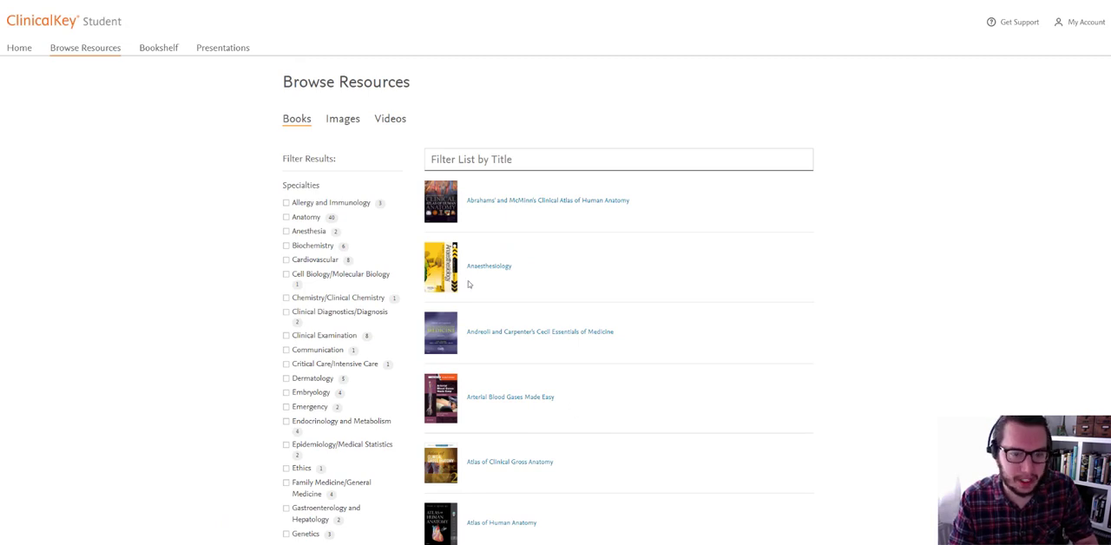
click(547, 199)
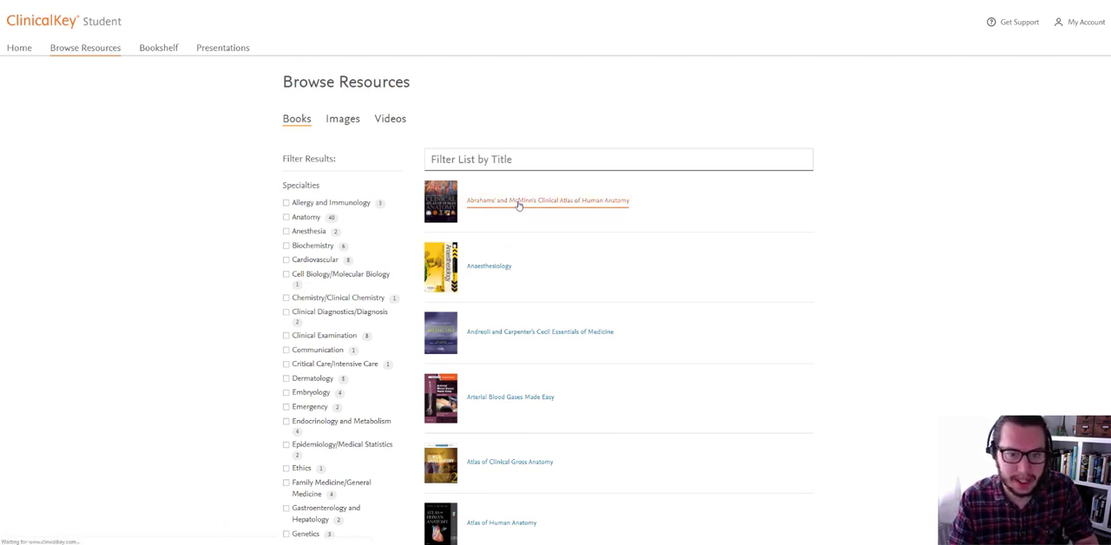
Step: Open the atlas and read through its Seventh-edition Acknowledgements chapter
click(546, 200)
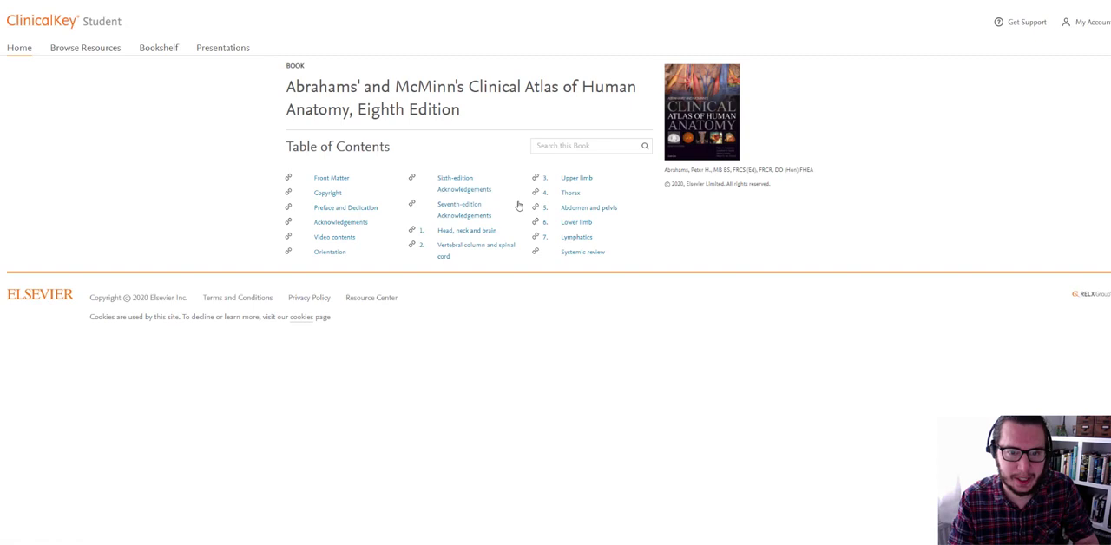
mouse_move(358, 249)
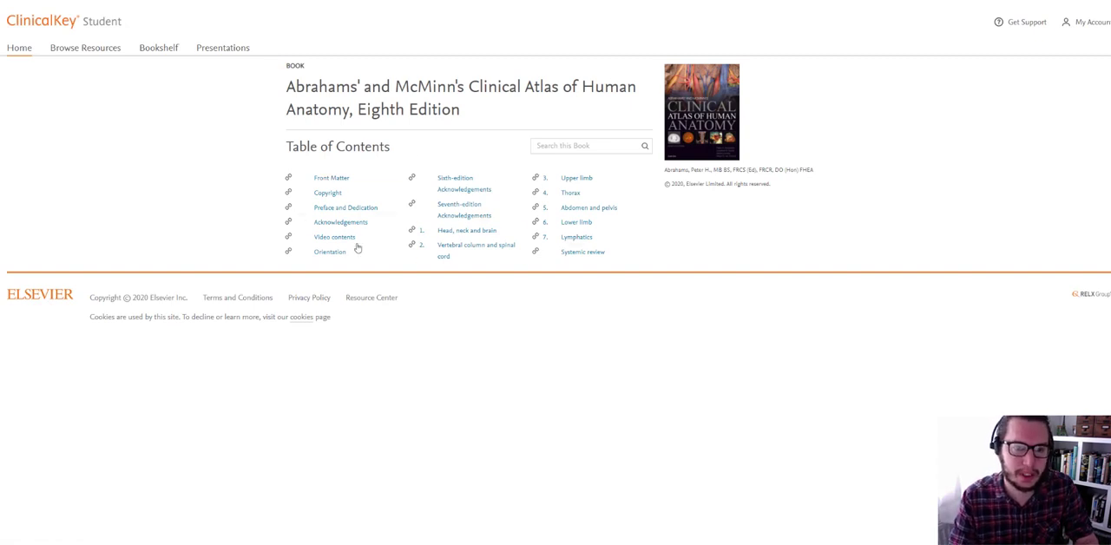
mouse_move(458, 209)
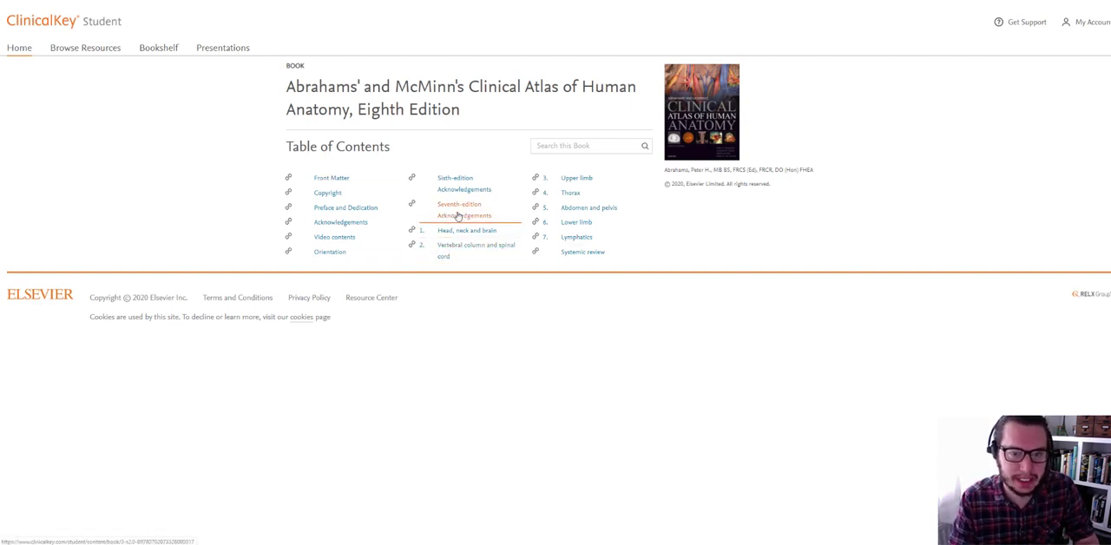
click(459, 209)
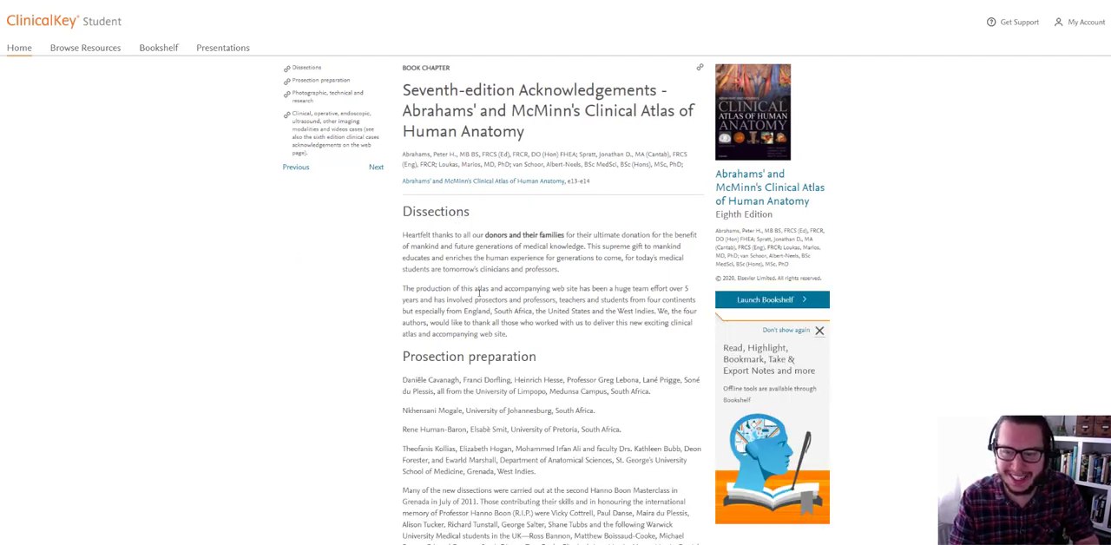
scroll(down, 3)
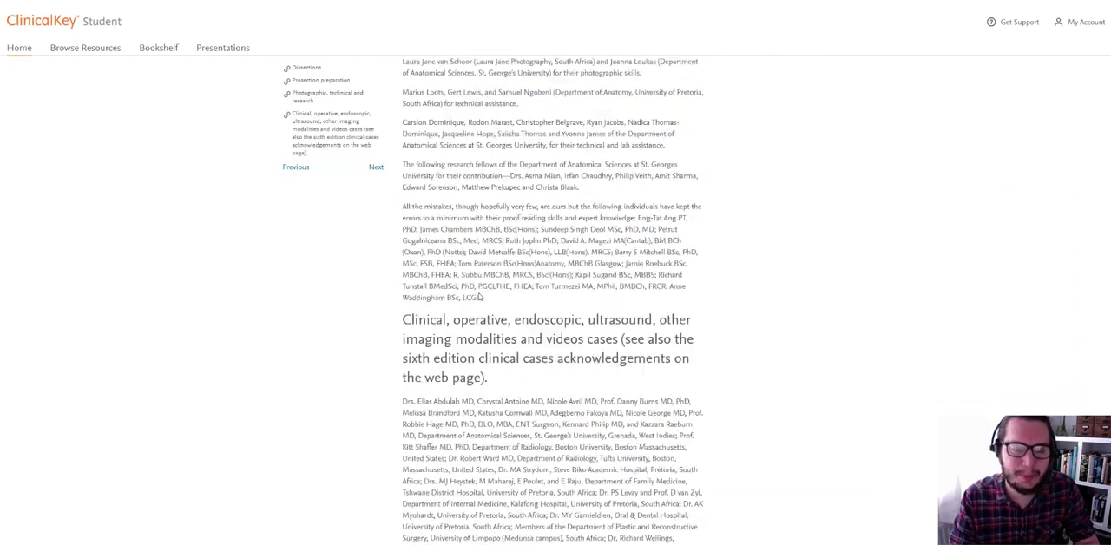
scroll(up, 3)
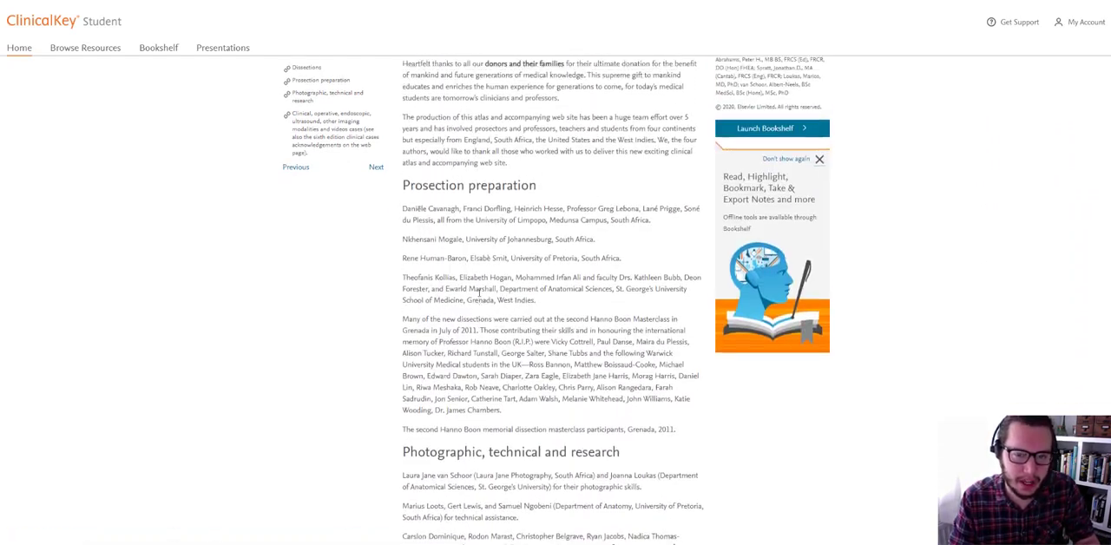
scroll(up, 3)
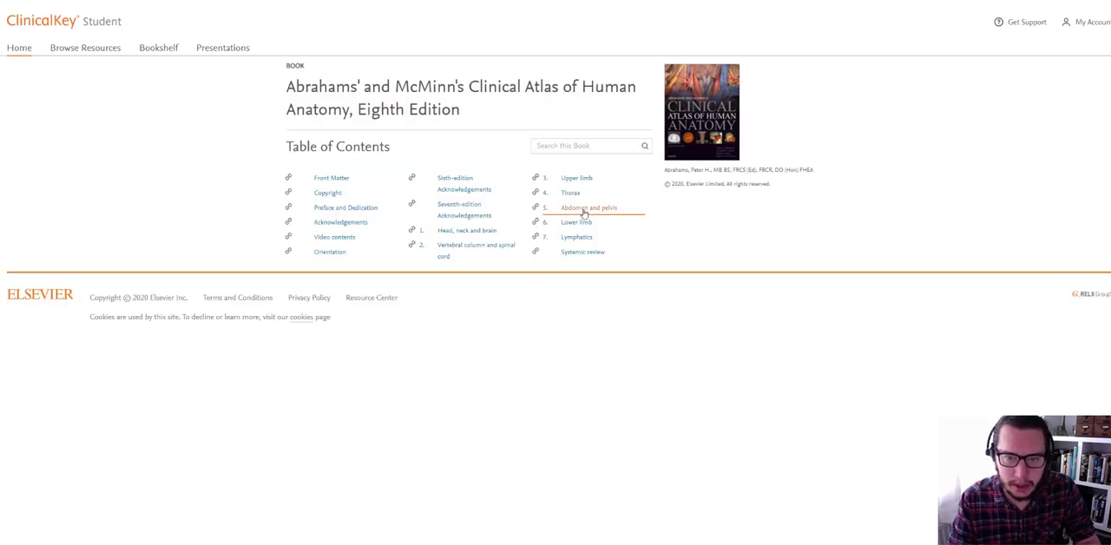
Step: Open chapter 5, Abdomen and pelvis, and scroll down to the dissection image
click(588, 208)
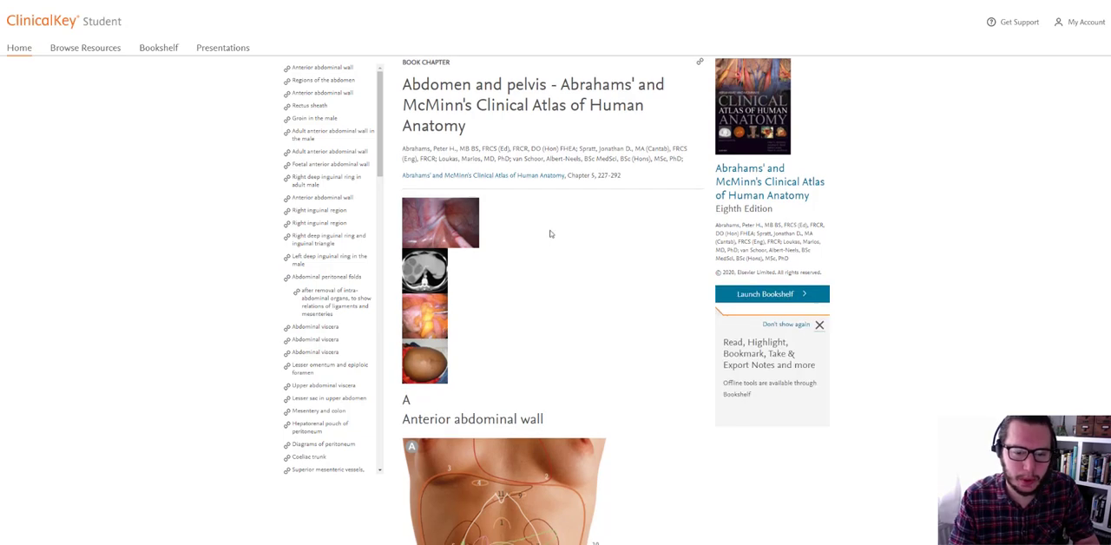
scroll(down, 3)
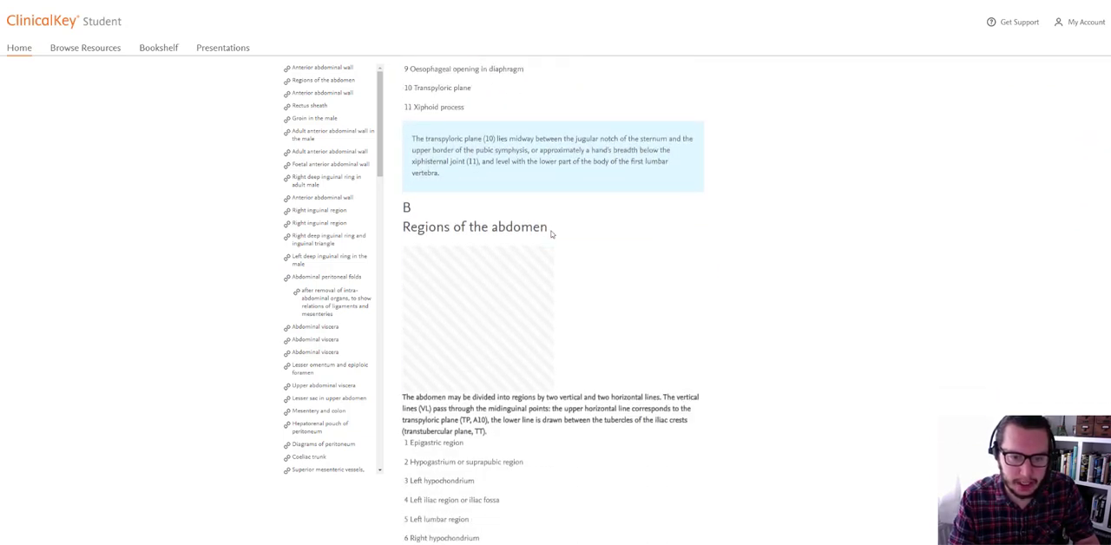
scroll(down, 3)
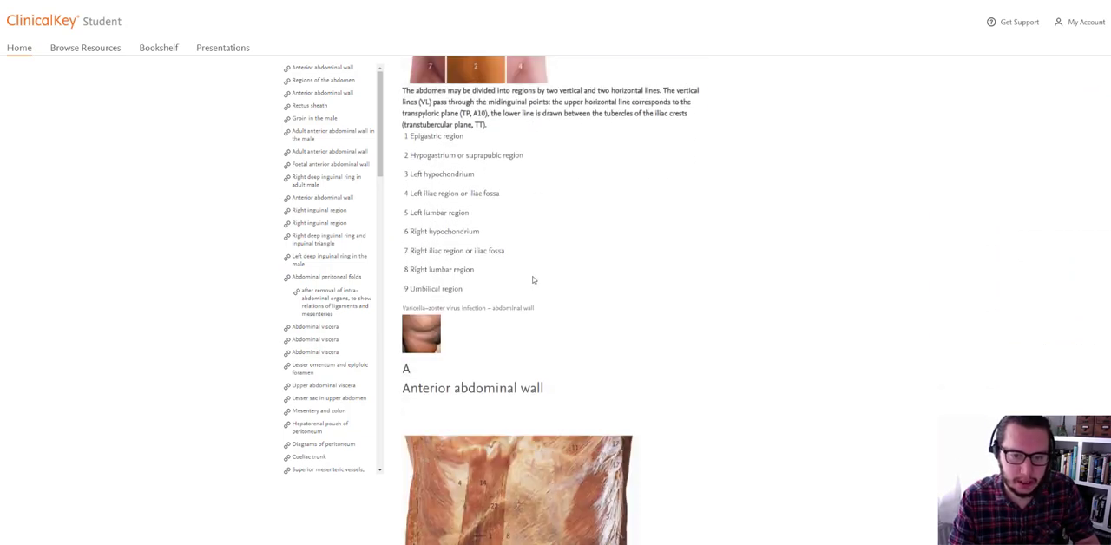
scroll(down, 3)
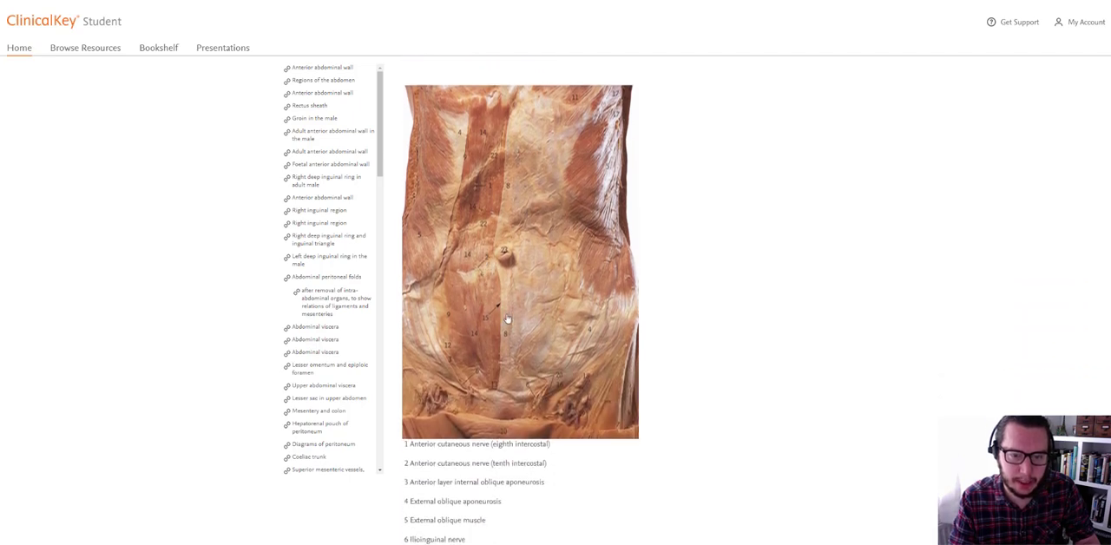
Step: Enlarge the anterior abdominal wall image, close the preview, and keep scrolling the chapter
click(508, 319)
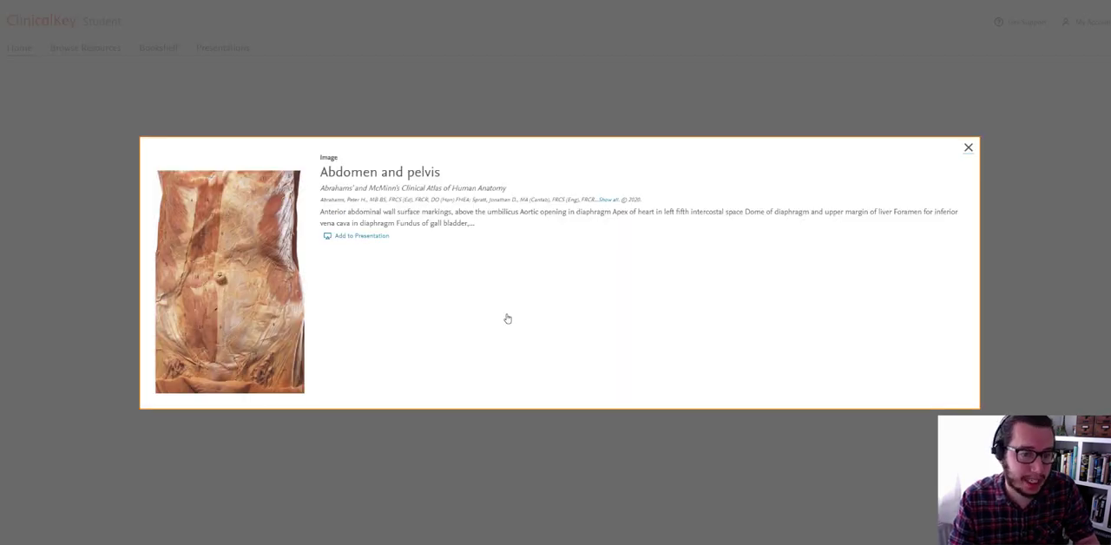
mouse_move(761, 201)
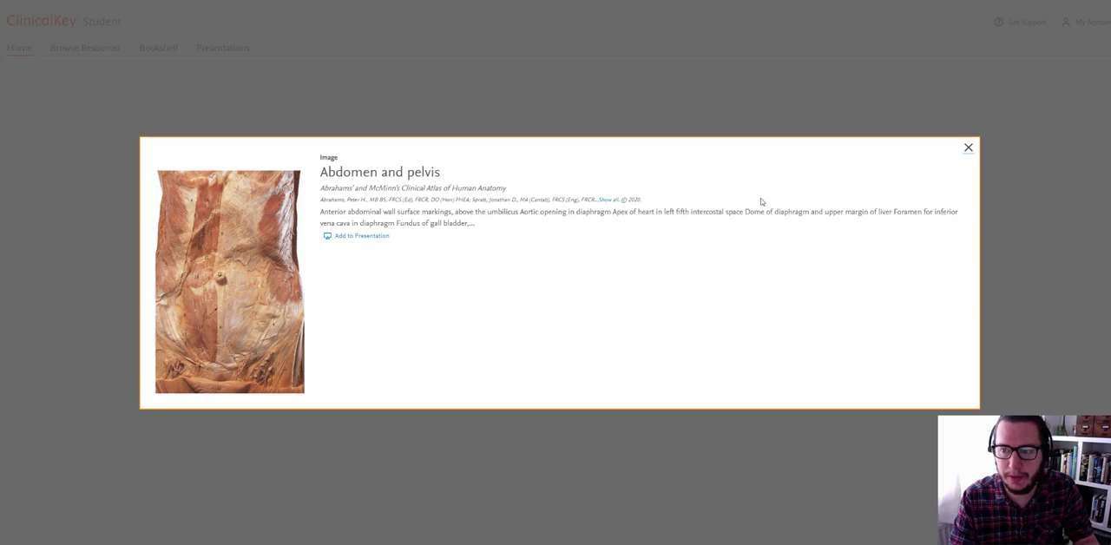
click(968, 147)
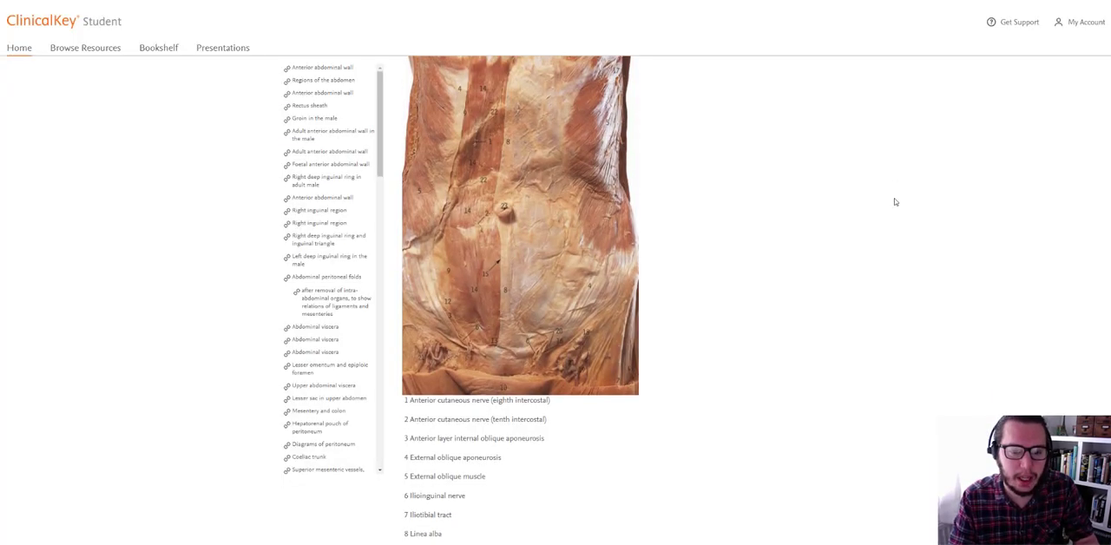
scroll(down, 3)
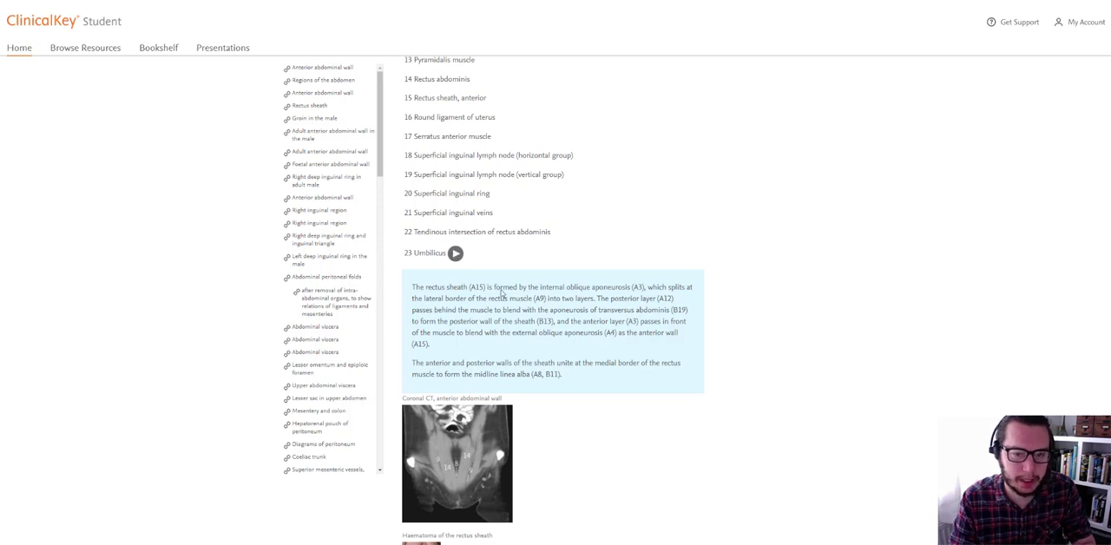
scroll(down, 3)
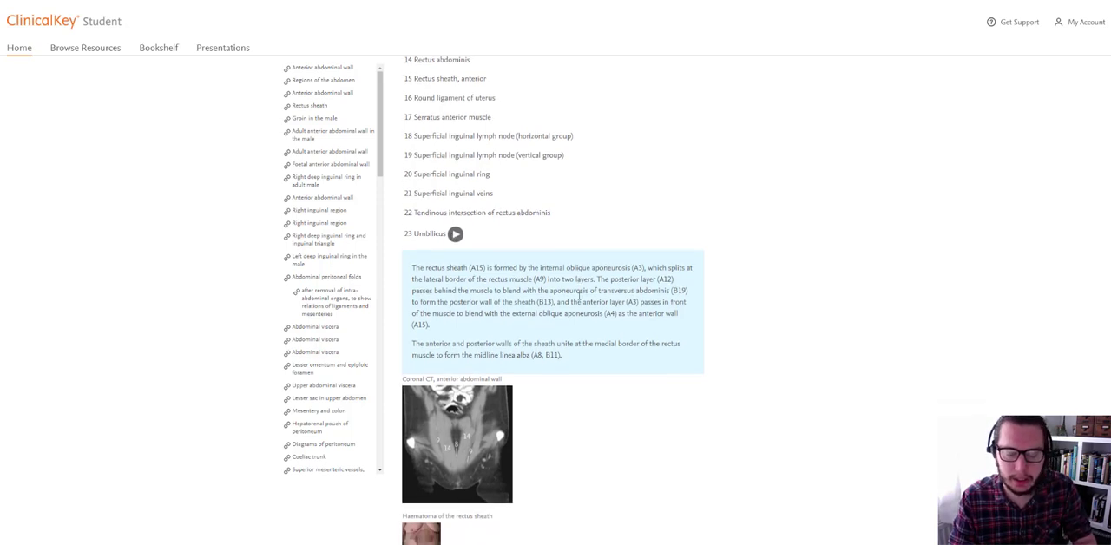
scroll(down, 3)
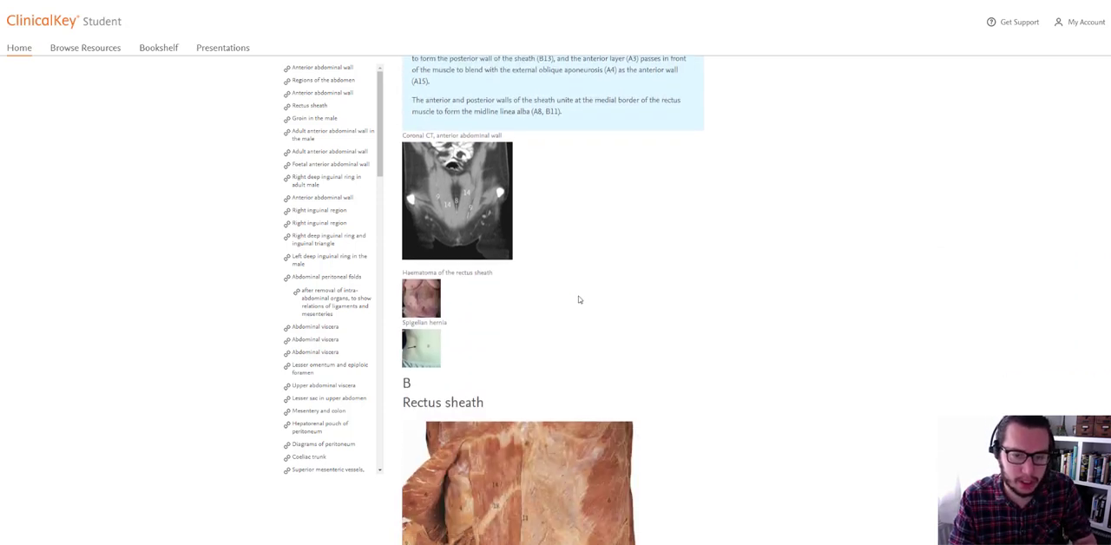
scroll(down, 3)
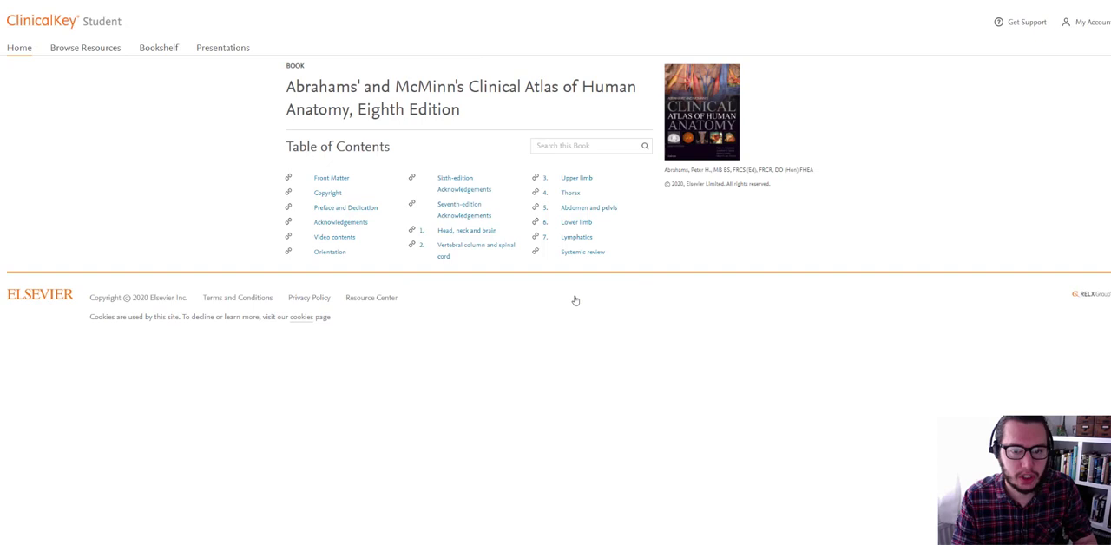
Step: Return to the Browse Resources Books list from the top navigation bar
click(84, 47)
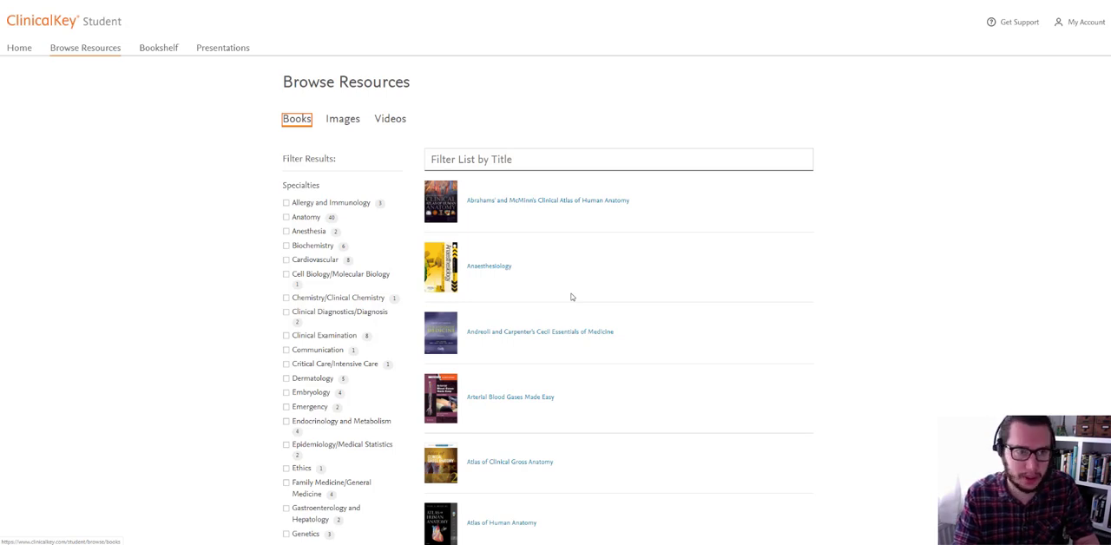
mouse_move(536, 280)
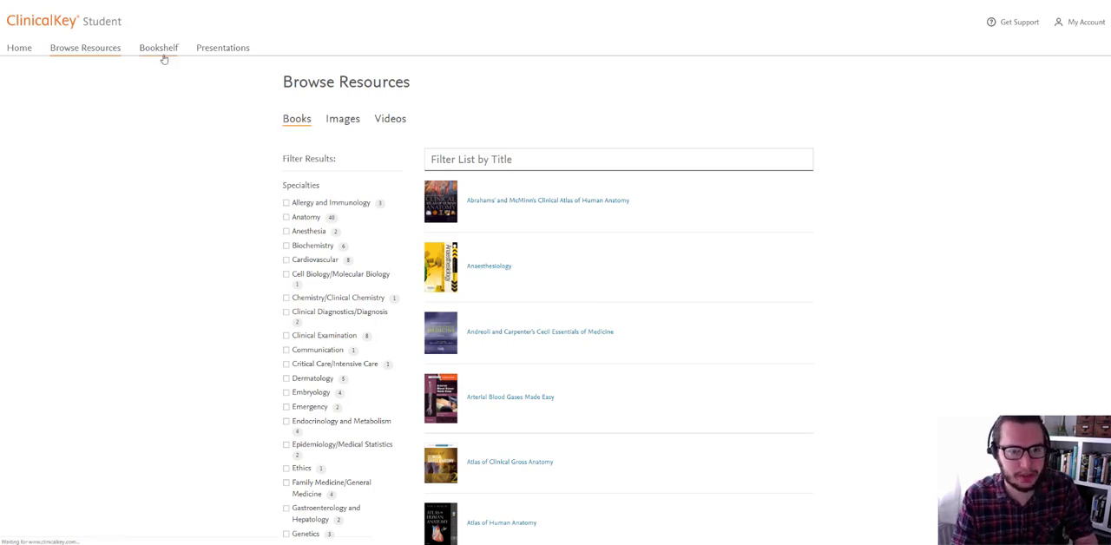
Step: Go to the Bookshelf page and launch the Bookshelf e-book library
click(159, 48)
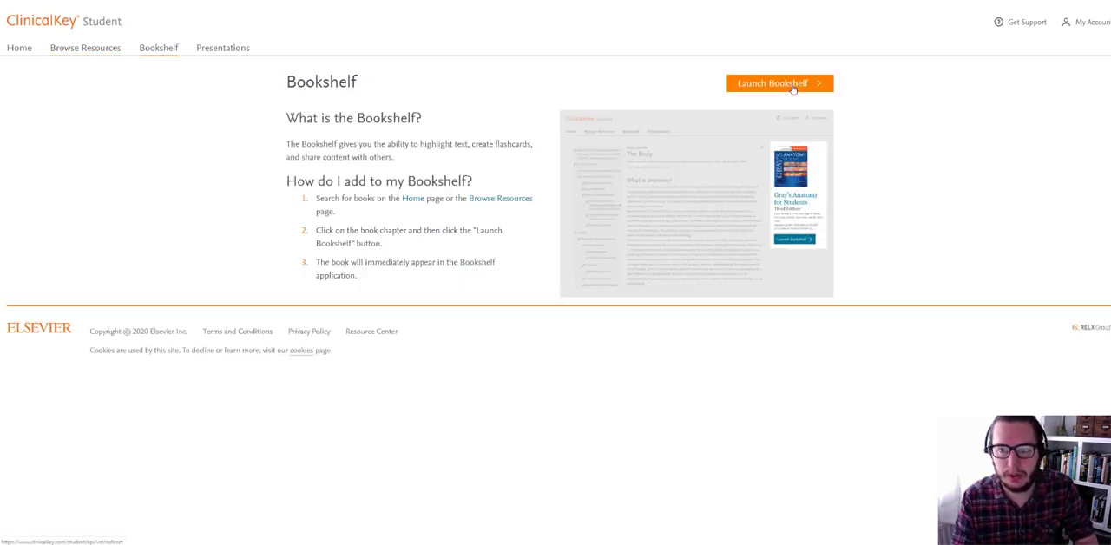
click(779, 82)
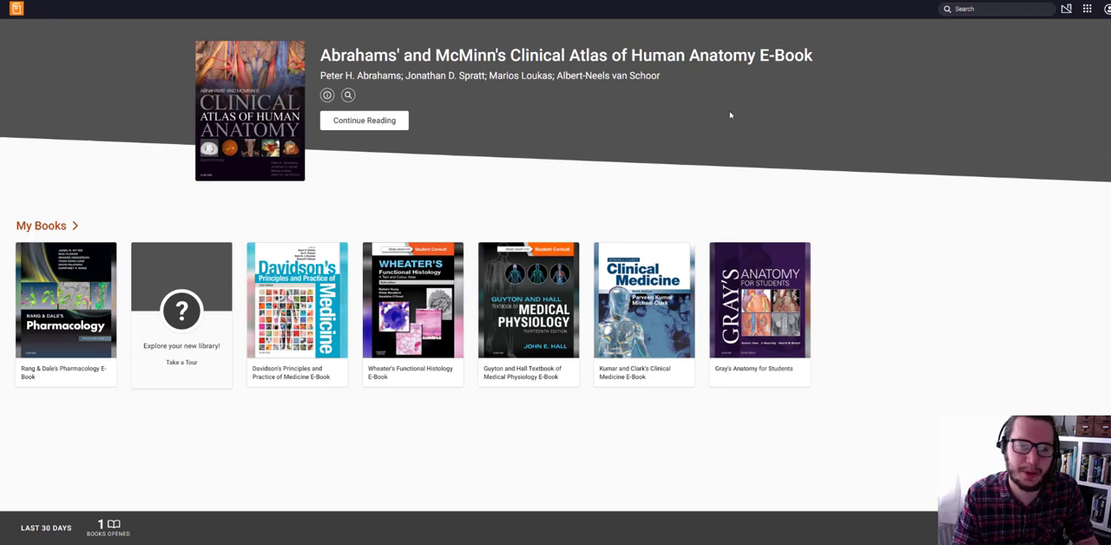
mouse_move(585, 190)
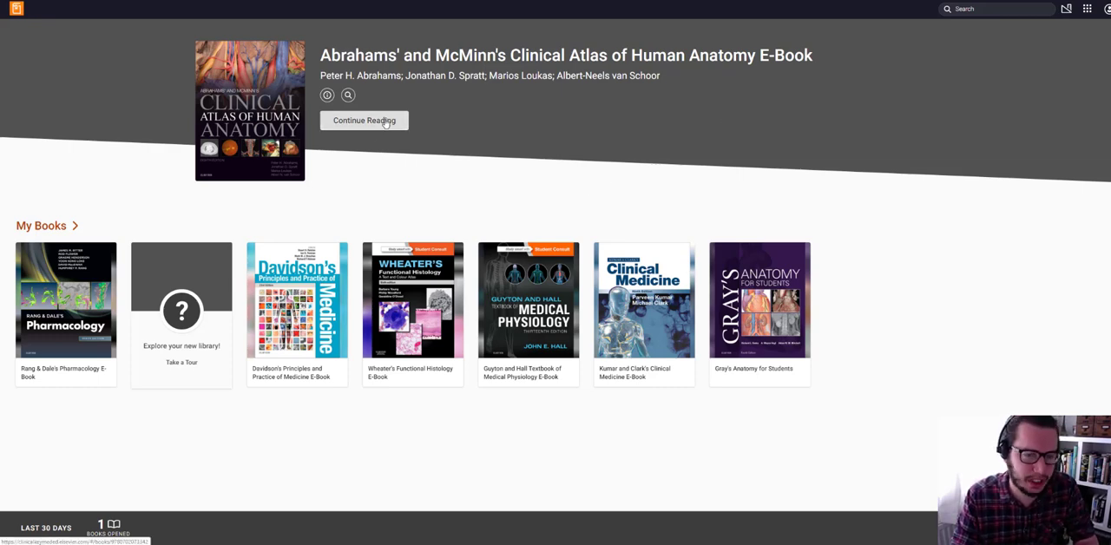
mouse_move(644, 310)
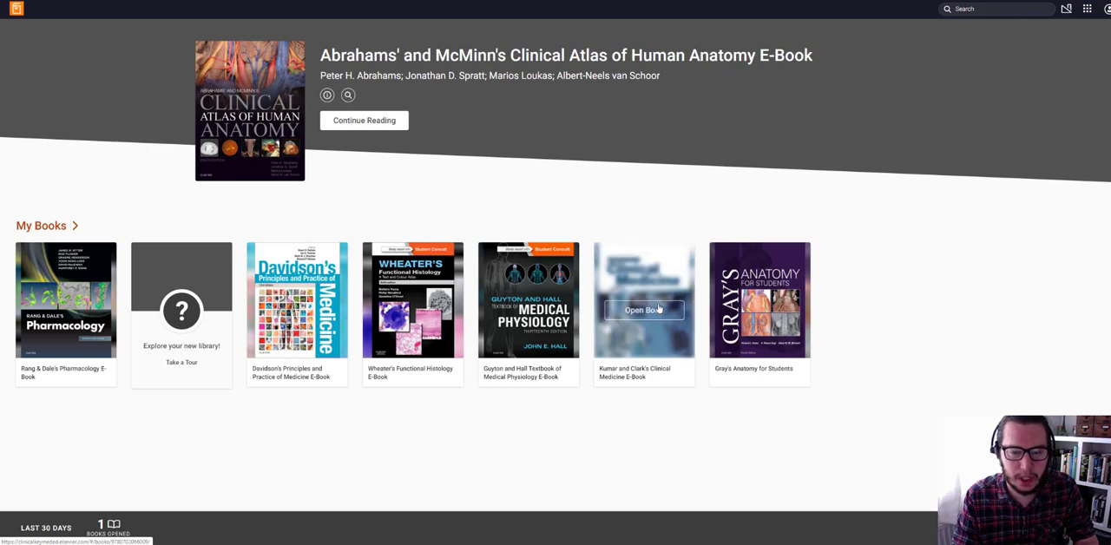